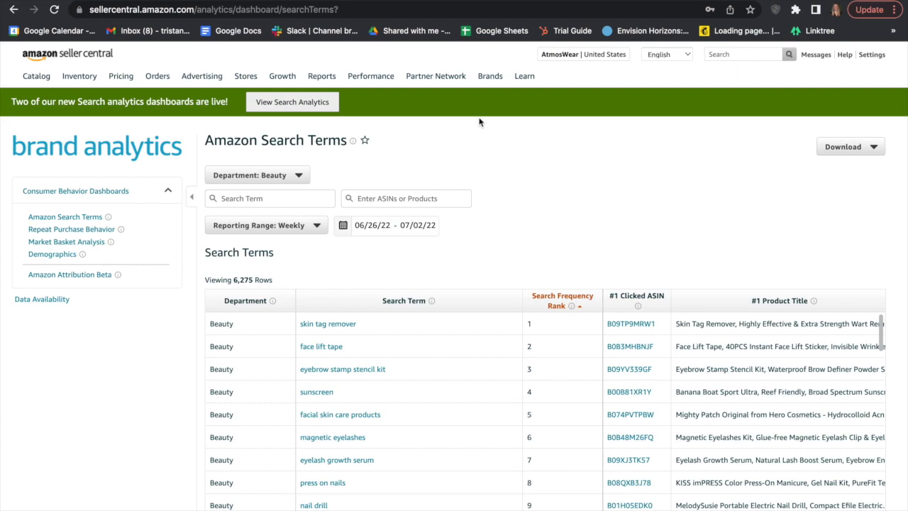
Browse the Search Terms page and open the Department dropdown.
click(491, 77)
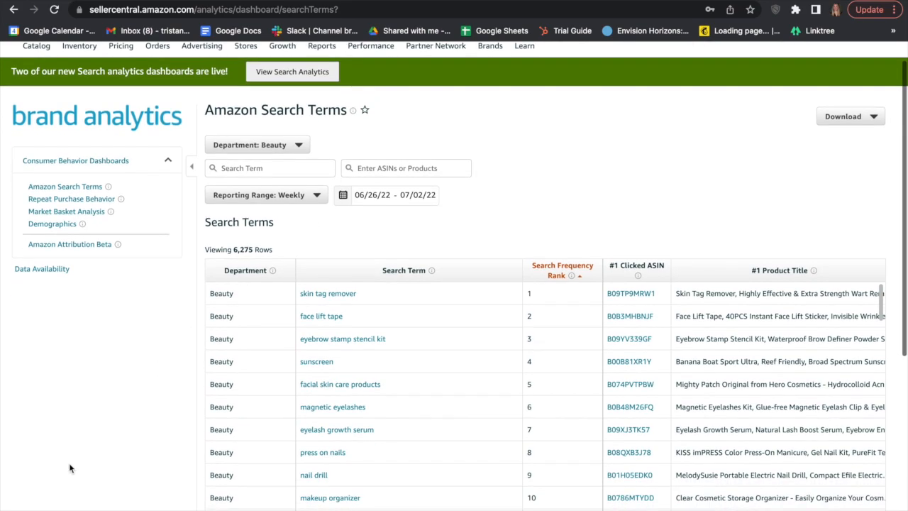
mouse_move(654, 240)
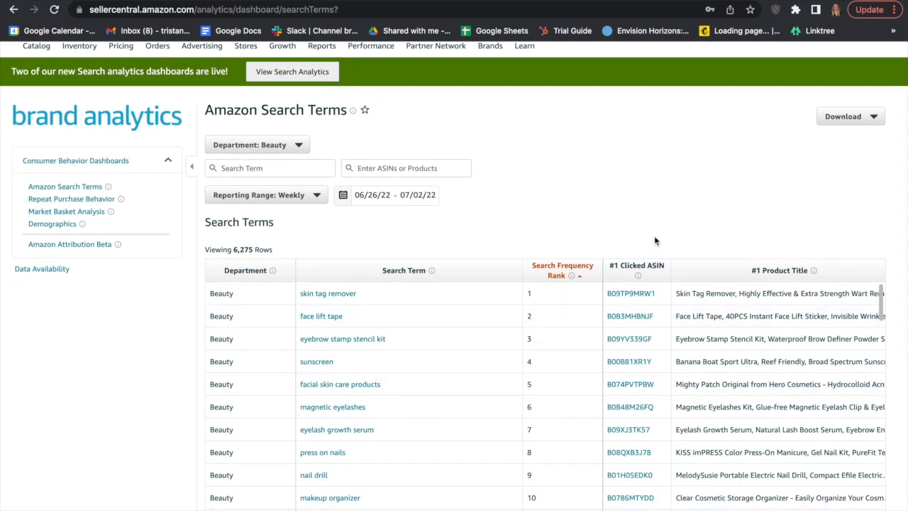
scroll(down, 3)
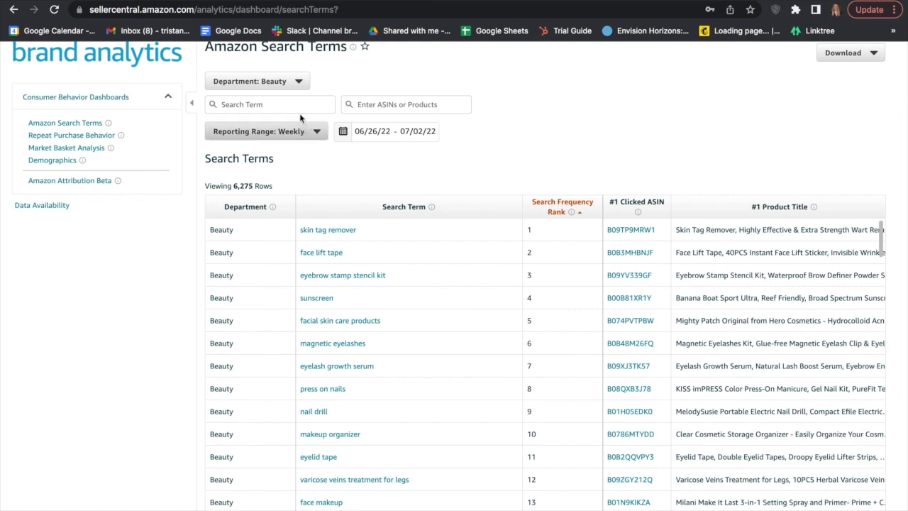
click(255, 79)
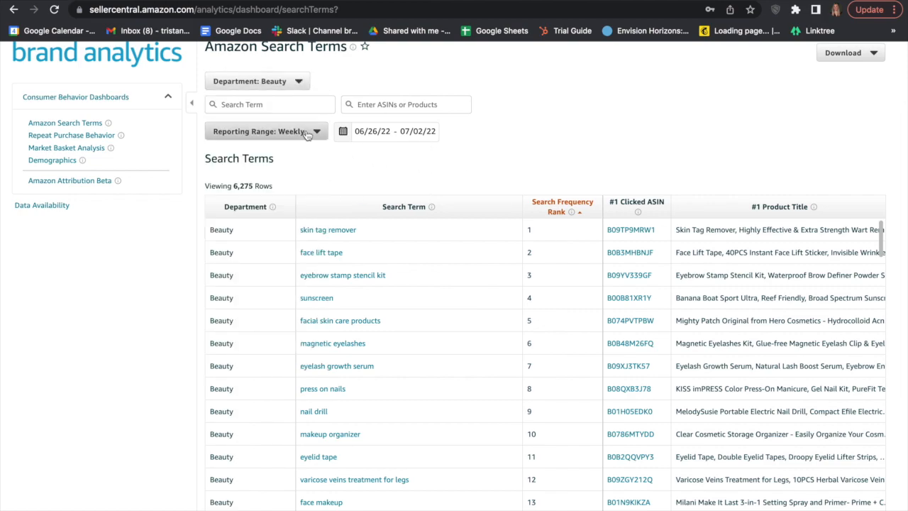
click(267, 130)
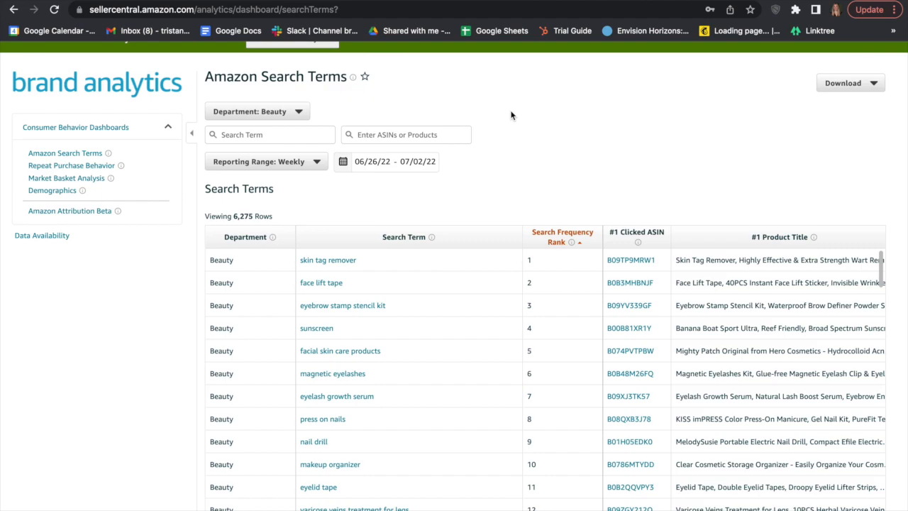
mouse_move(436, 179)
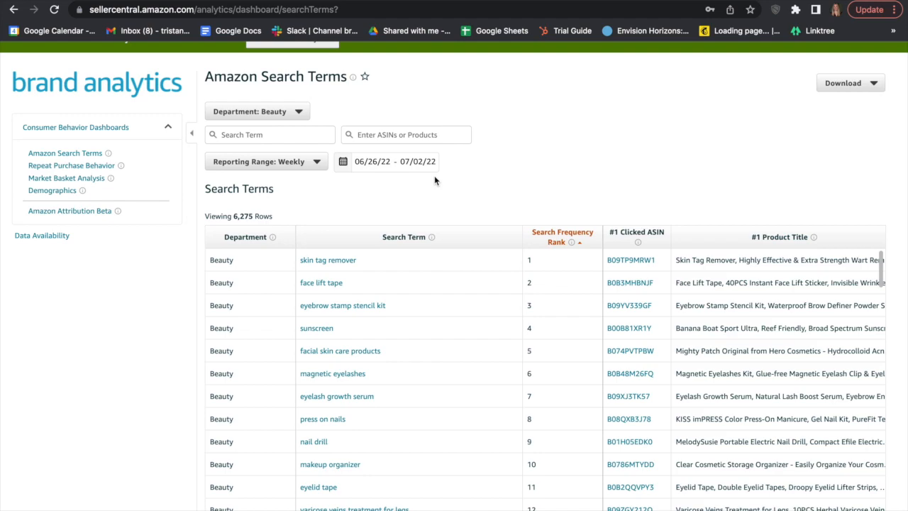
Set the department to Baby and apply, showing baby monitor and high chair ranked top.
click(256, 110)
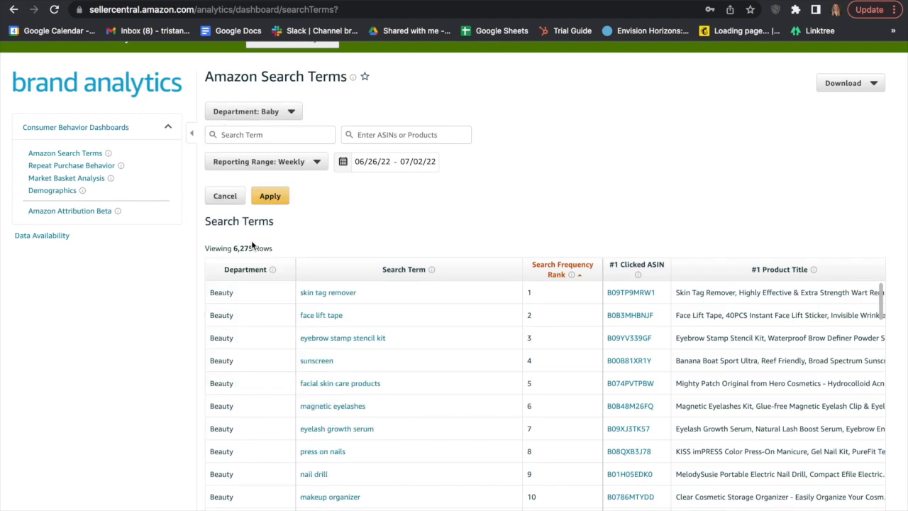
click(270, 196)
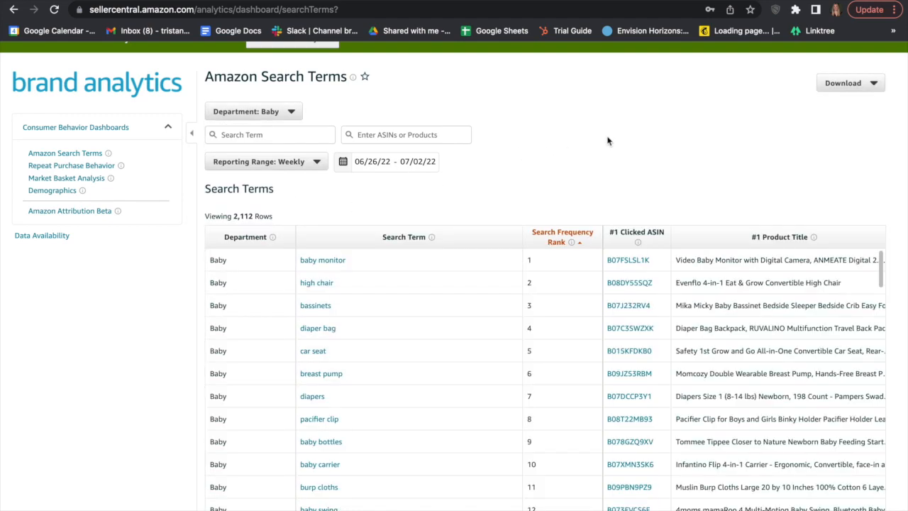
scroll(down, 3)
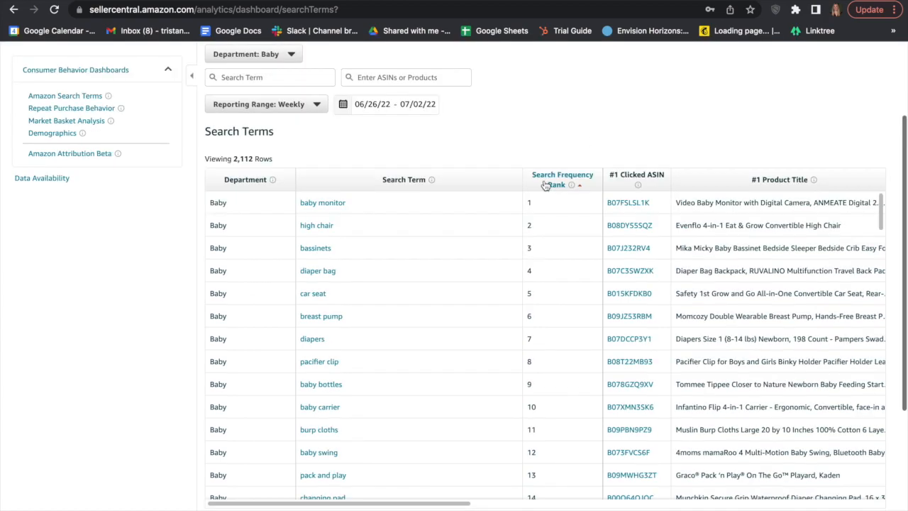
click(562, 179)
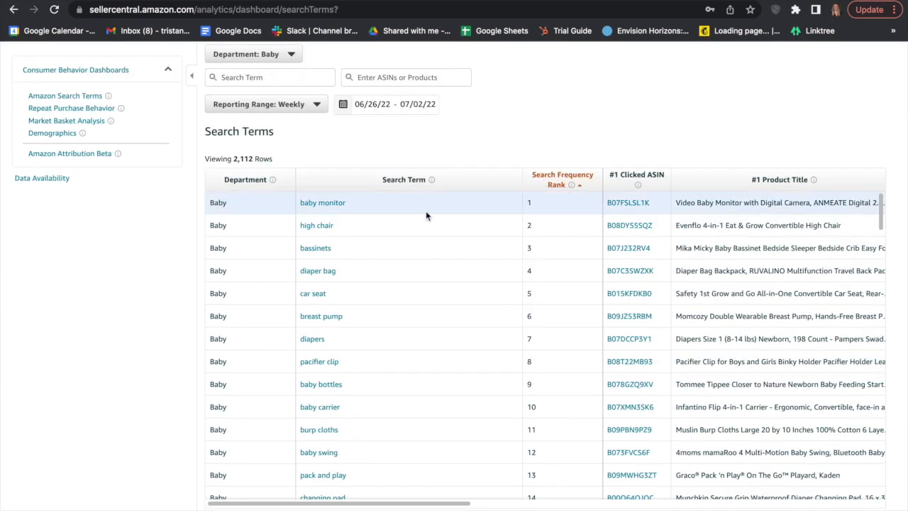
mouse_move(570, 178)
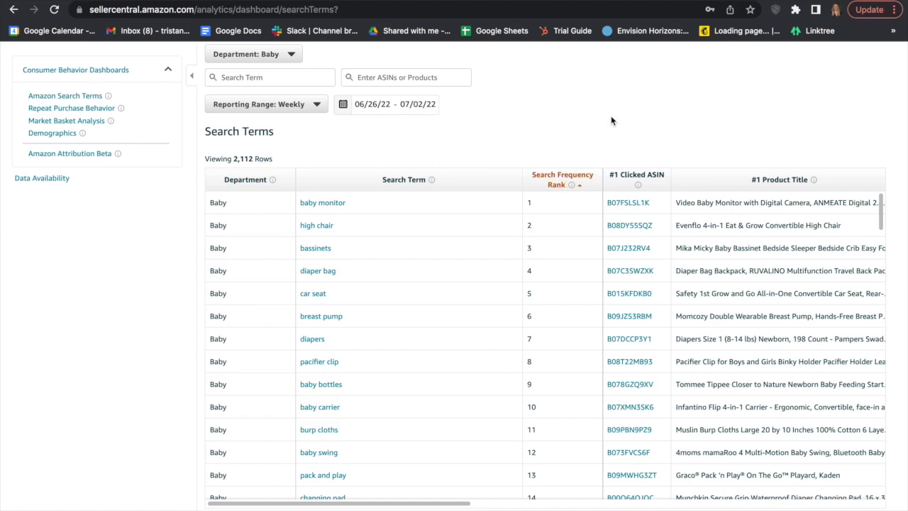
mouse_move(630, 99)
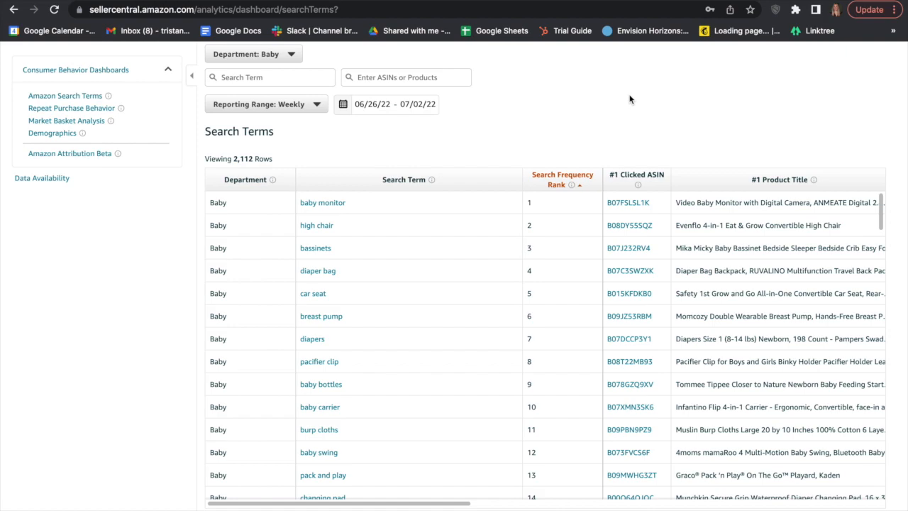
mouse_move(396, 209)
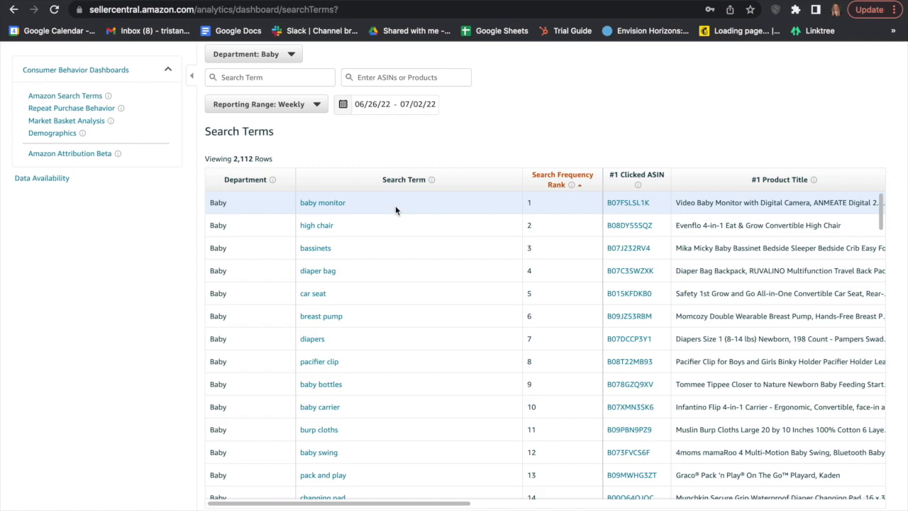
mouse_move(394, 241)
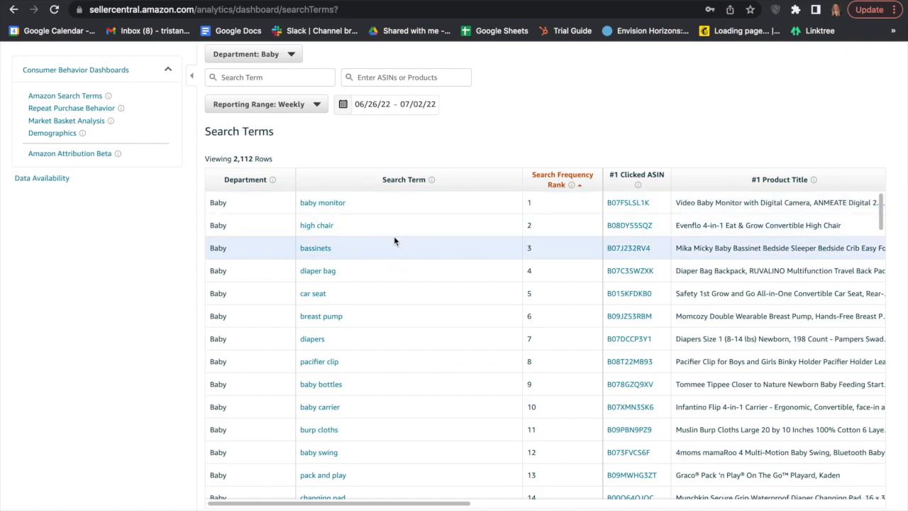
mouse_move(397, 315)
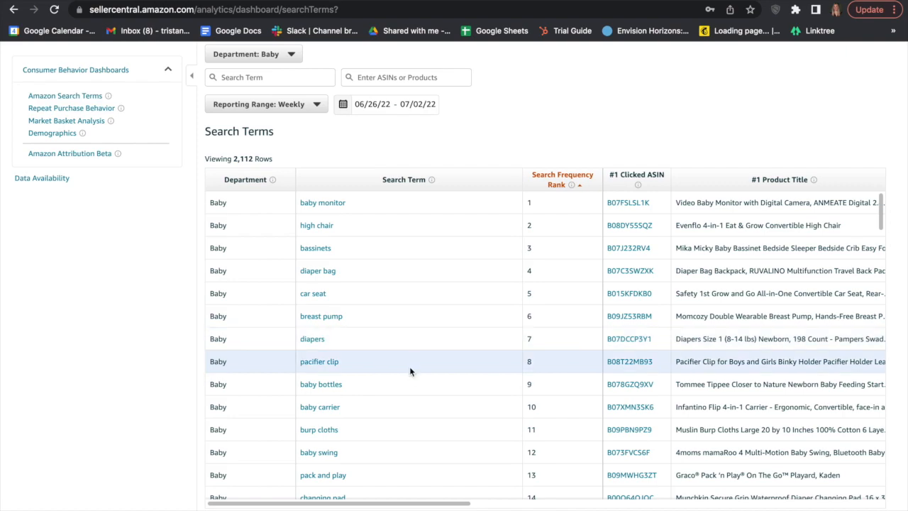
mouse_move(593, 3)
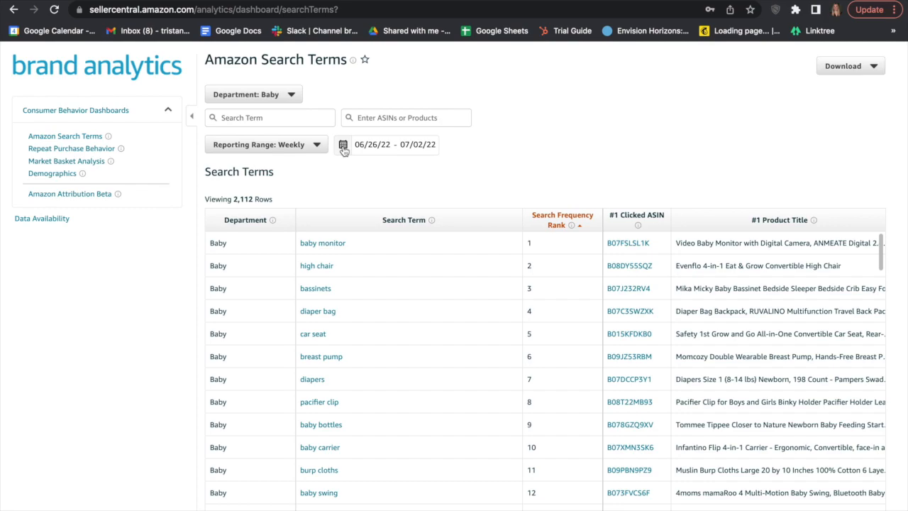
click(343, 145)
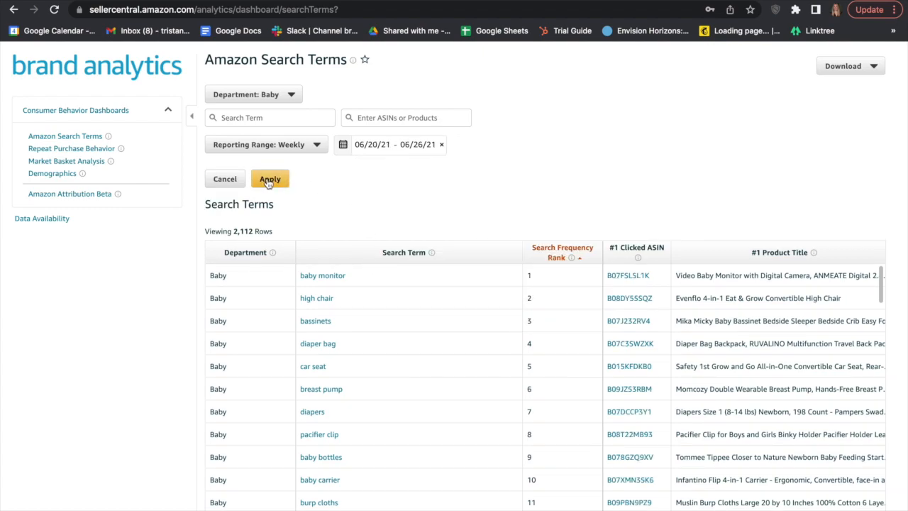
click(270, 179)
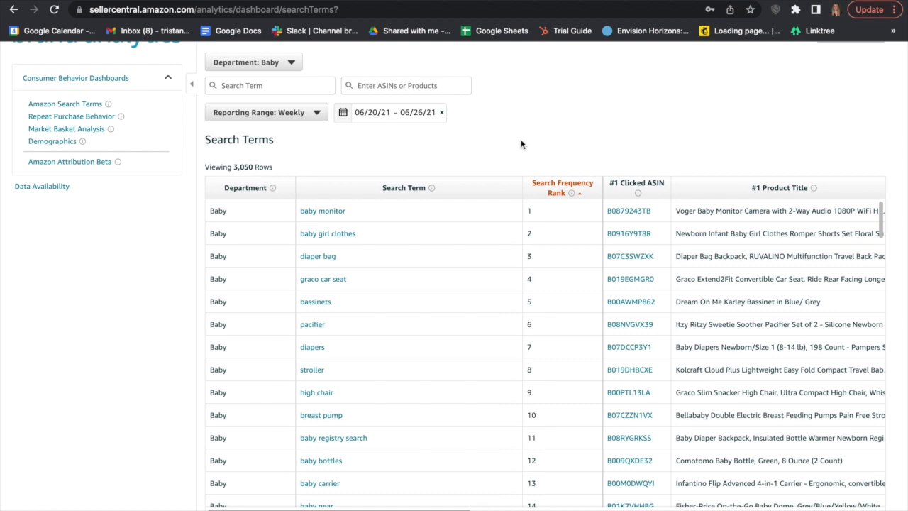
mouse_move(327, 232)
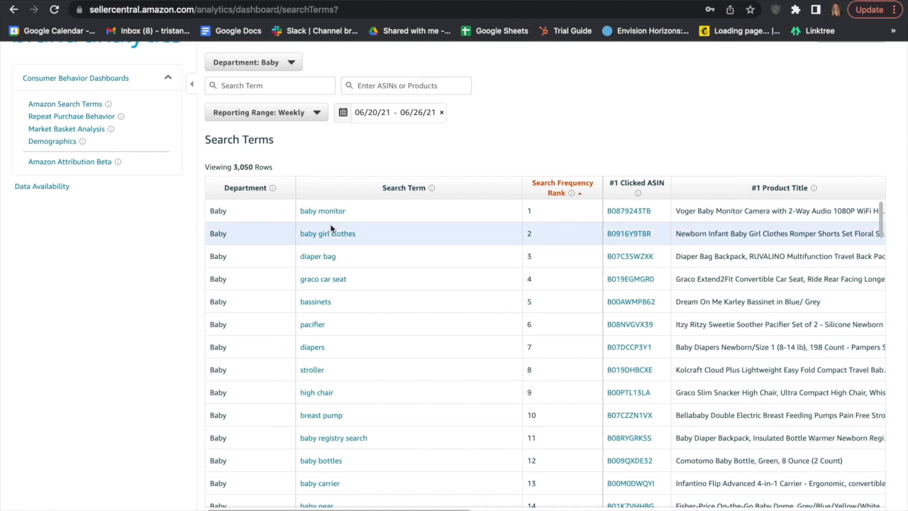
mouse_move(333, 264)
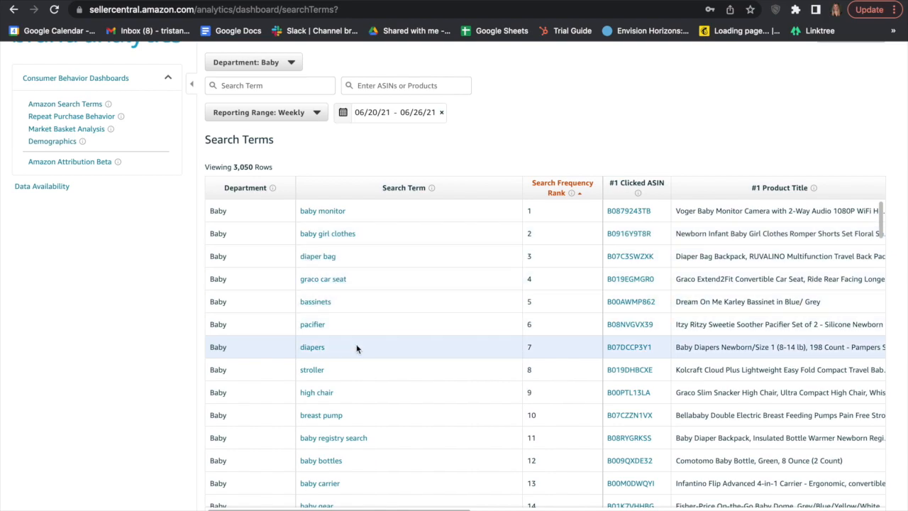
mouse_move(441, 244)
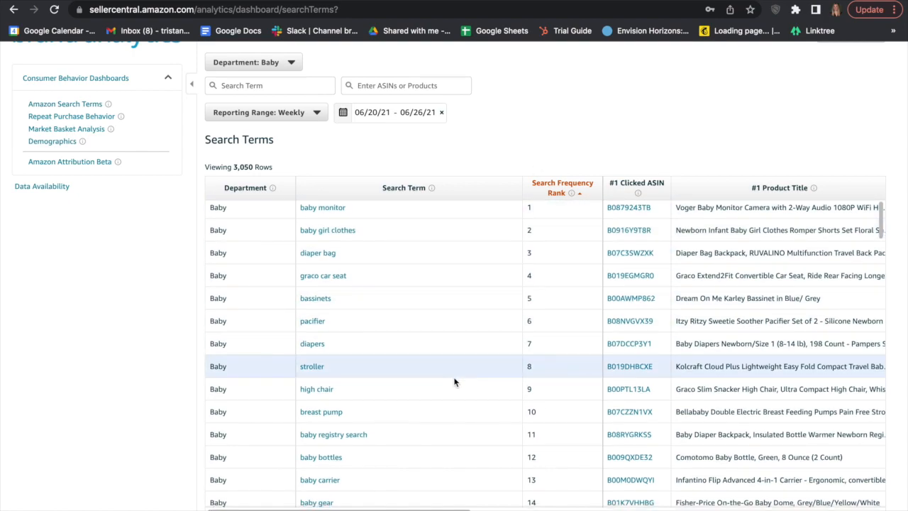
Switch the department to Toys and pick the reporting week 06/26/22–07/02/22 in the calendar.
click(253, 175)
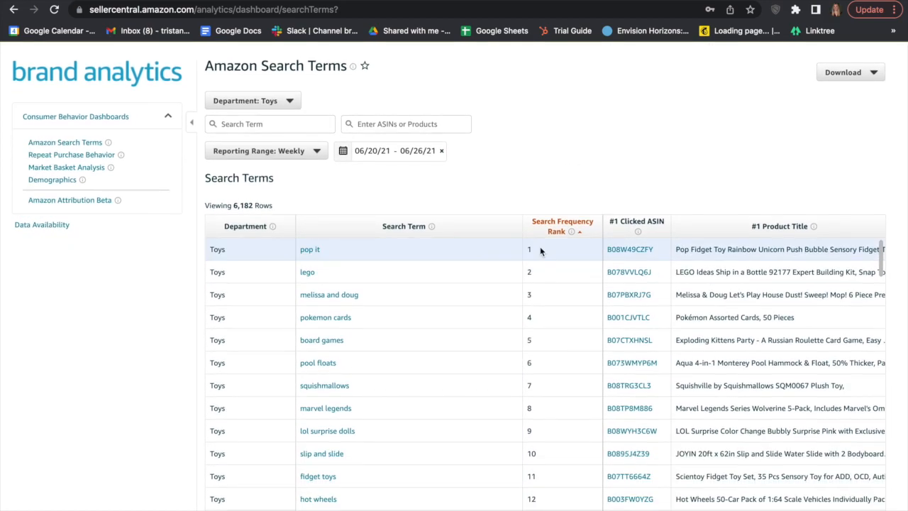
mouse_move(348, 169)
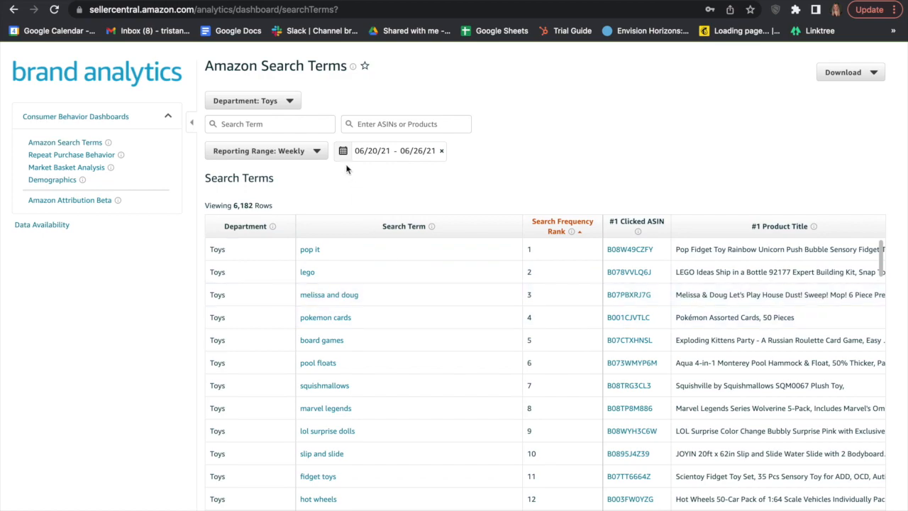
click(389, 150)
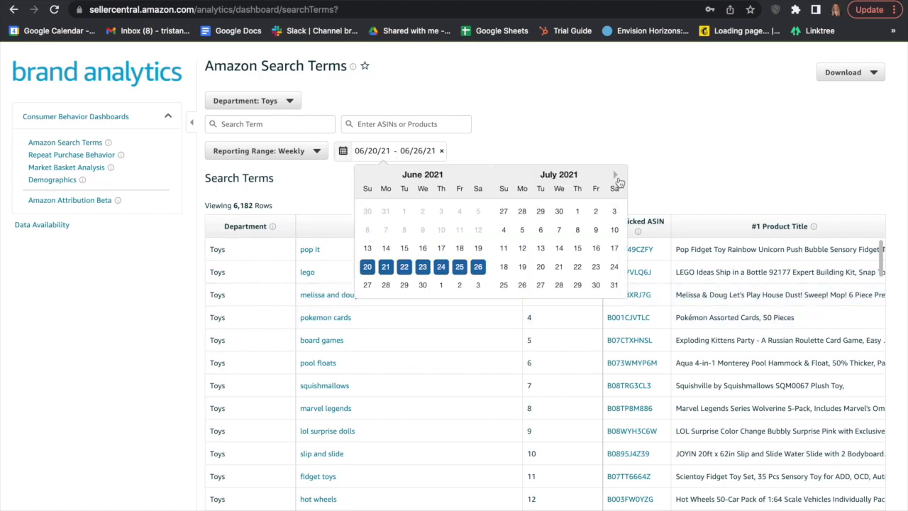
click(615, 176)
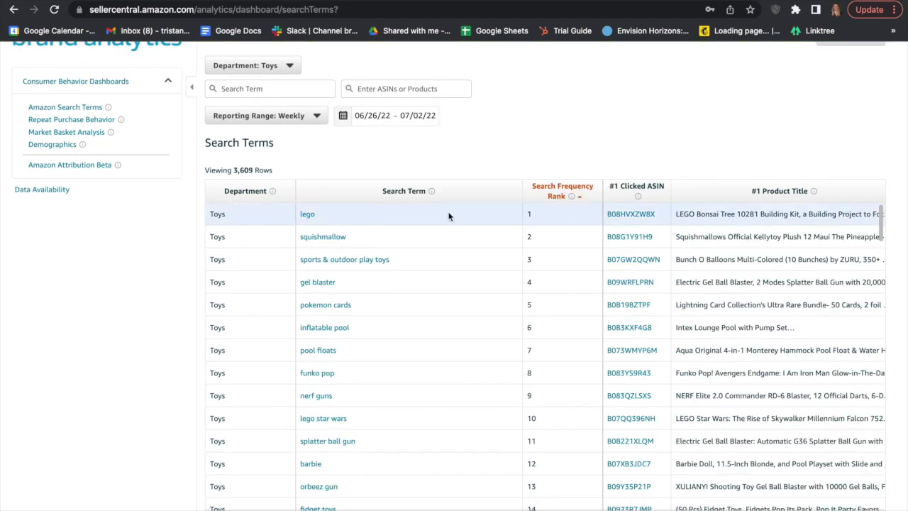
mouse_move(349, 213)
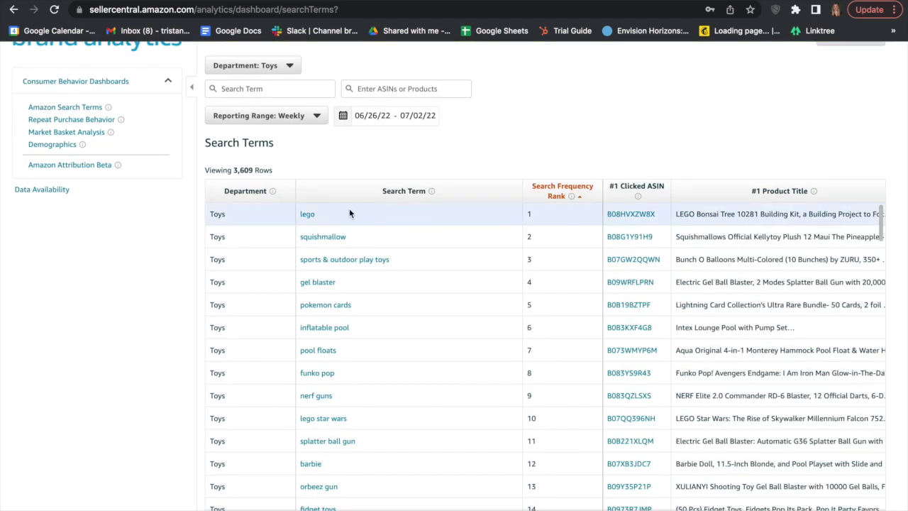
mouse_move(348, 235)
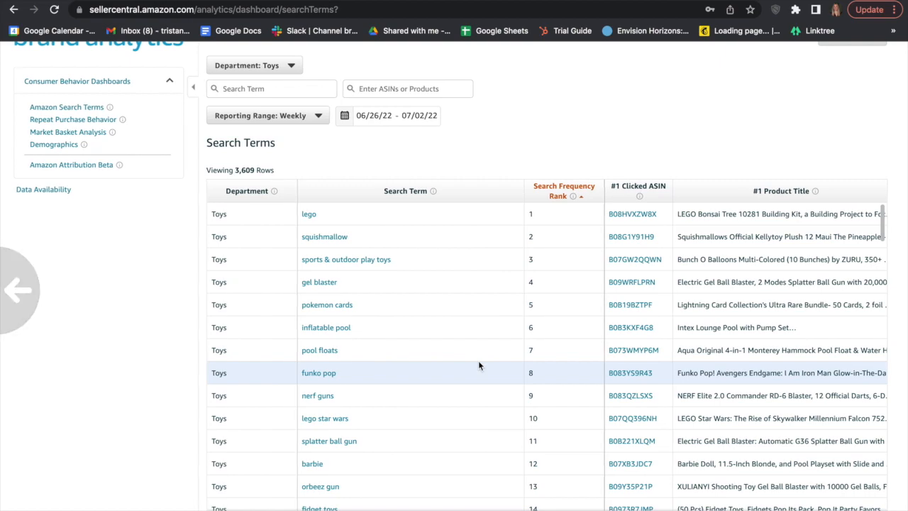
Glance at the Download options, then set the department back to Beauty.
click(843, 114)
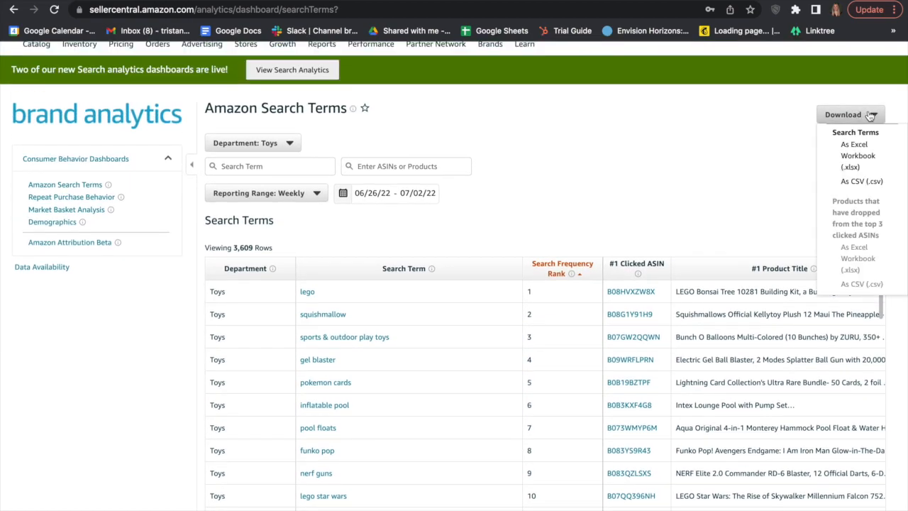
mouse_move(675, 221)
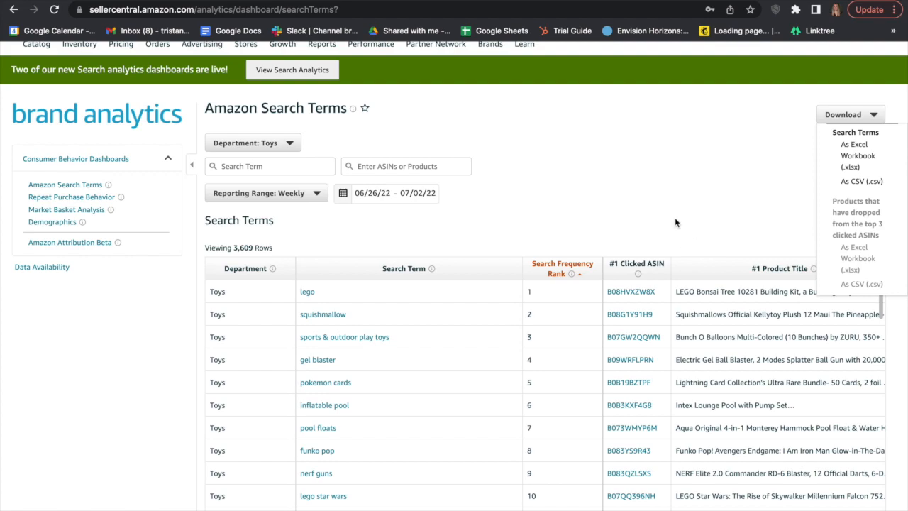
click(252, 141)
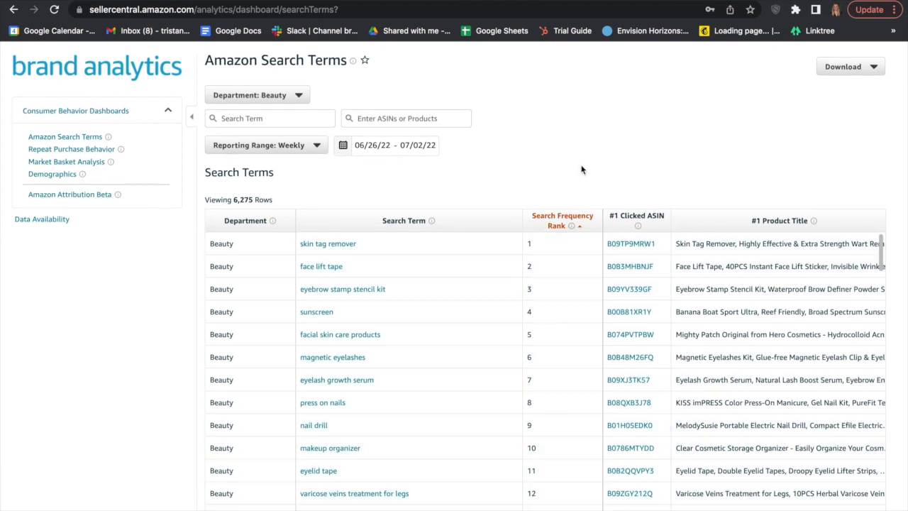
mouse_move(121, 312)
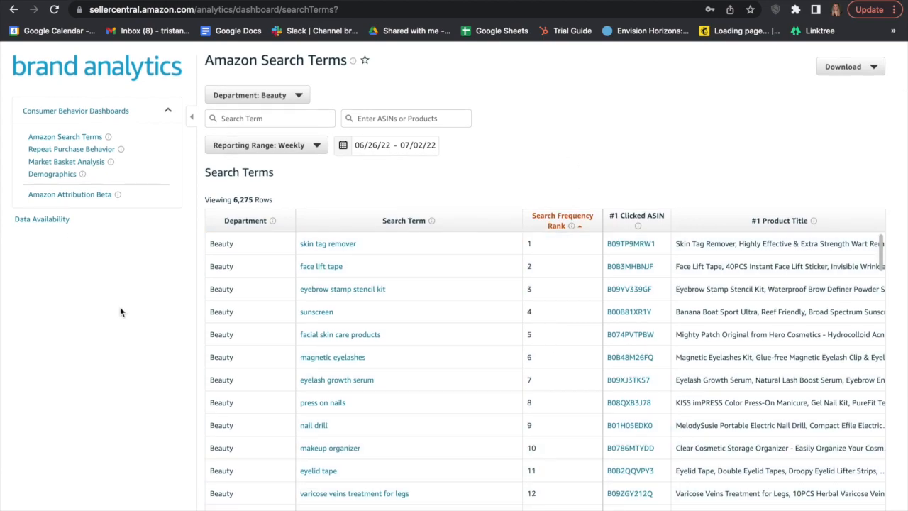
mouse_move(320, 267)
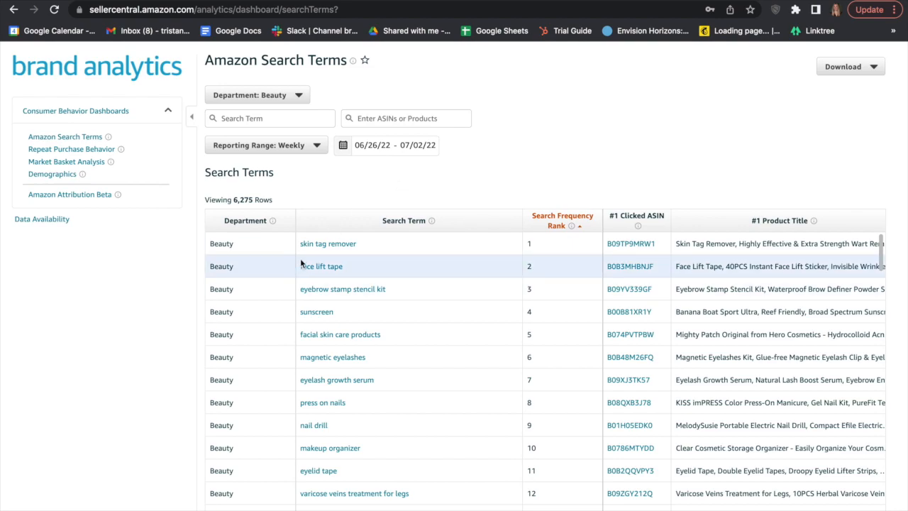
mouse_move(468, 171)
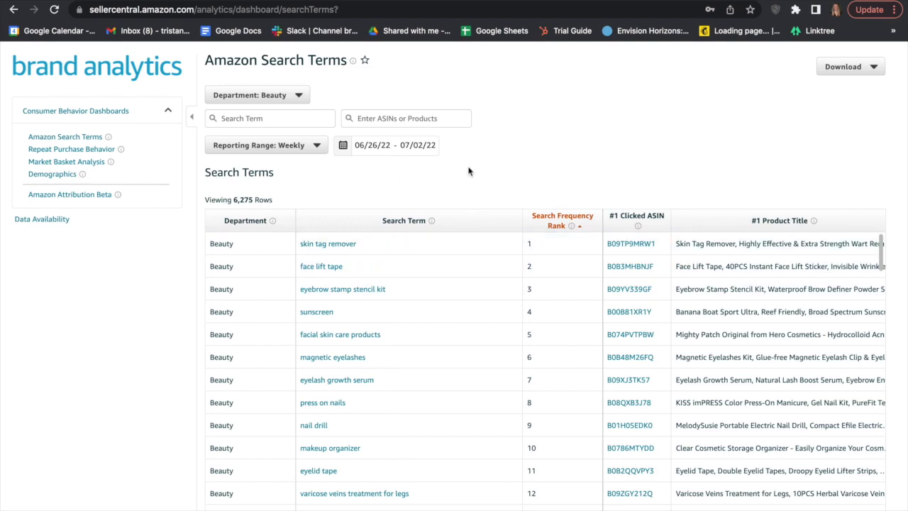
mouse_move(352, 312)
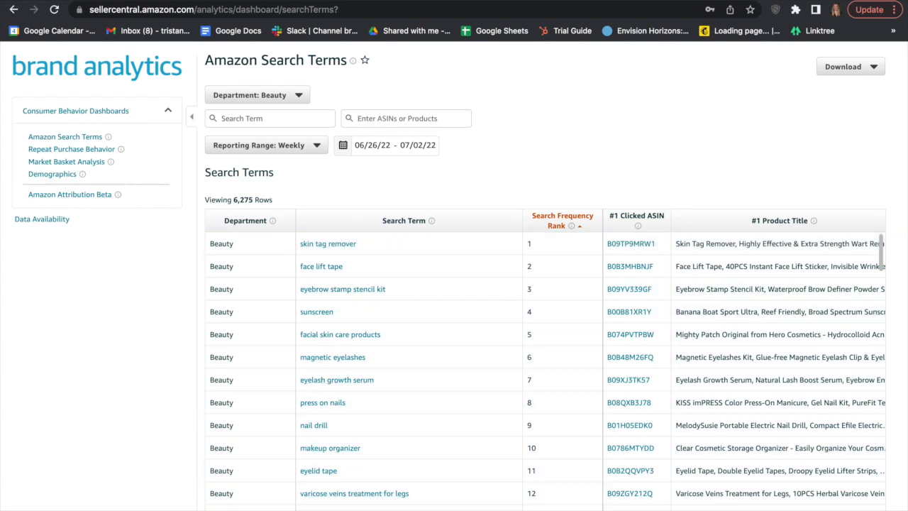
Filter the Beauty search terms to 'gua sha', showing its frequency rank of 240.
text(gua sha)
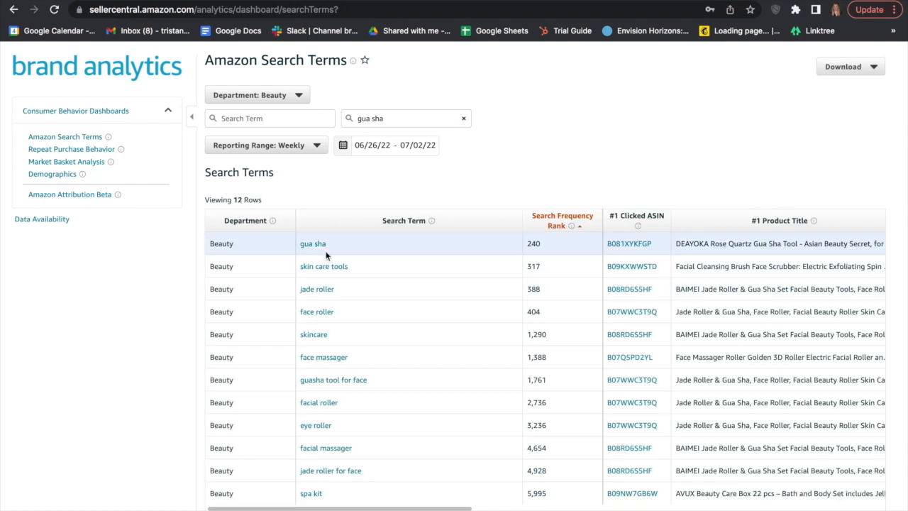
mouse_move(349, 253)
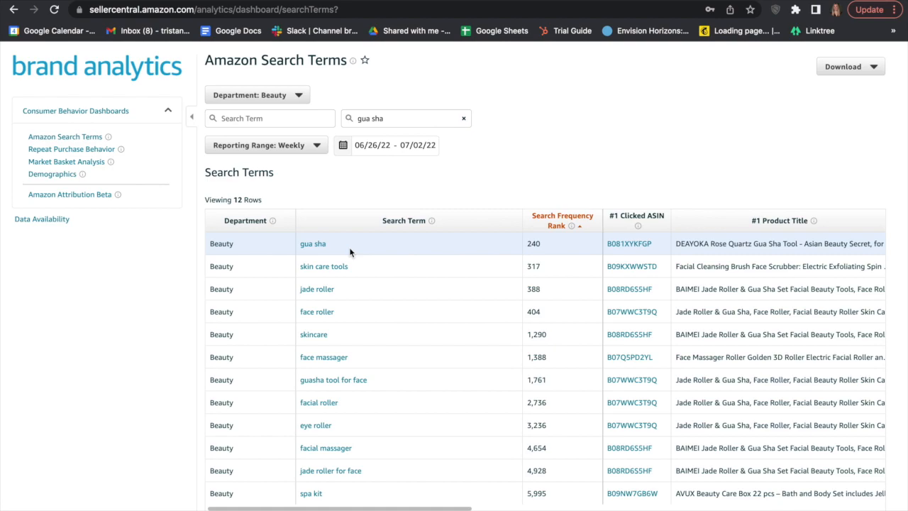
mouse_move(539, 256)
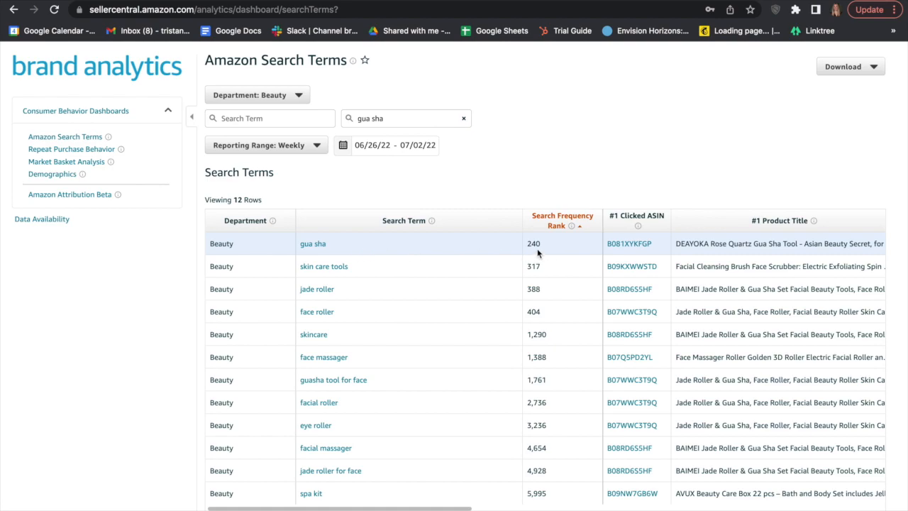
mouse_move(568, 250)
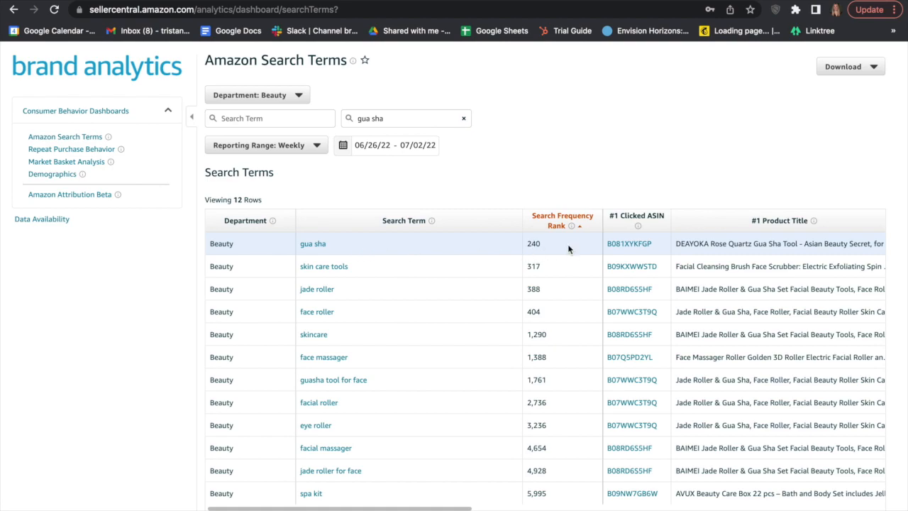
mouse_move(576, 249)
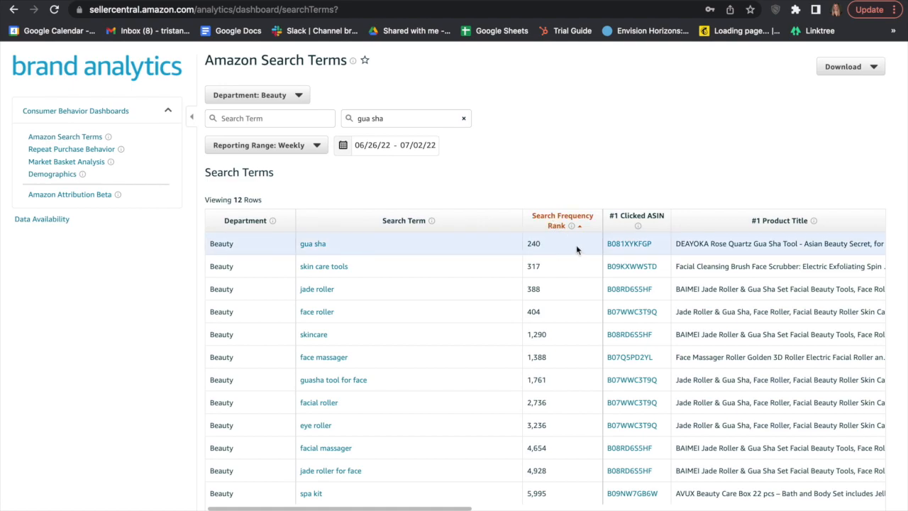